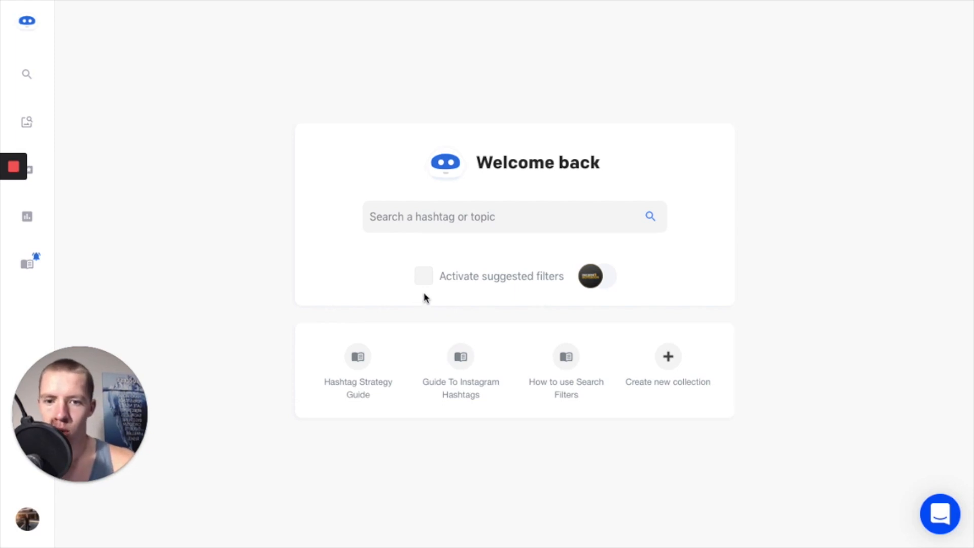
Activate the suggested search filters for the connected account and dismiss the success notification
{"action": "left_click", "coordinate": [423, 276]}
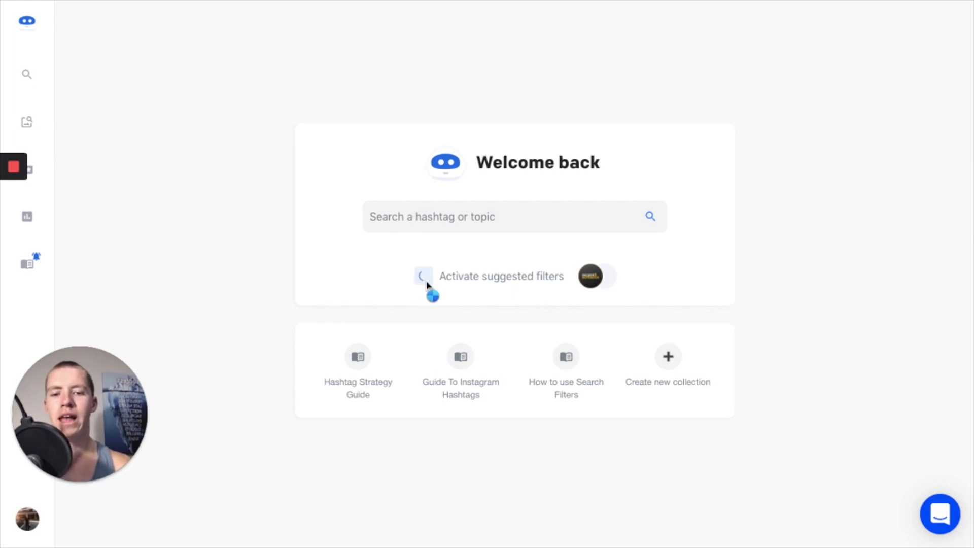
{"action": "left_click", "coordinate": [420, 276]}
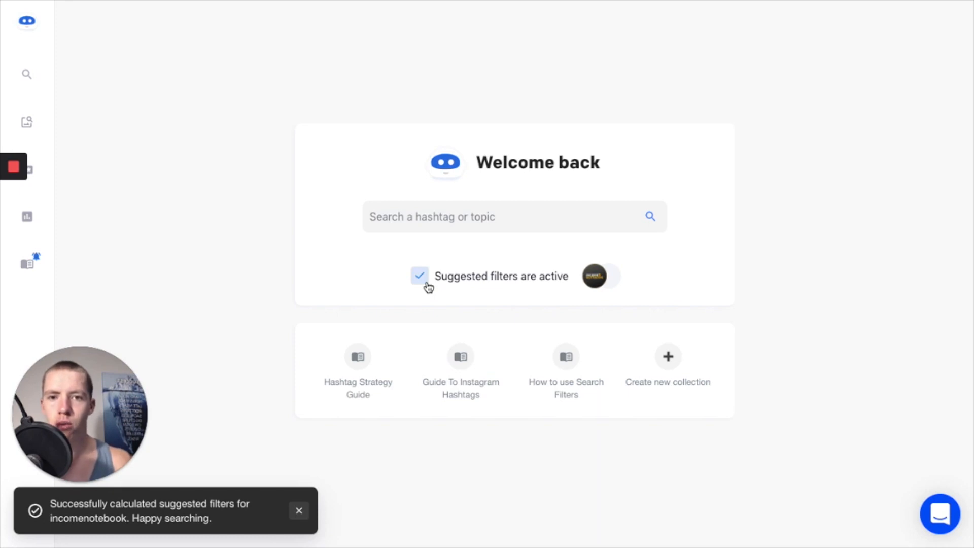
{"action": "left_click", "coordinate": [298, 510]}
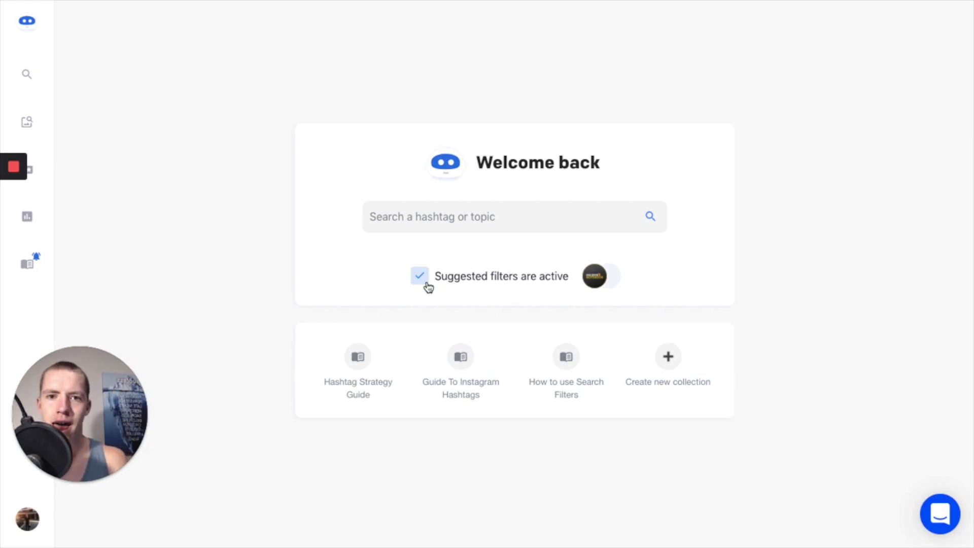
Search for 'business' to list 40 related hashtags filtered by average likes and posts
{"action": "type", "text": "bus"}
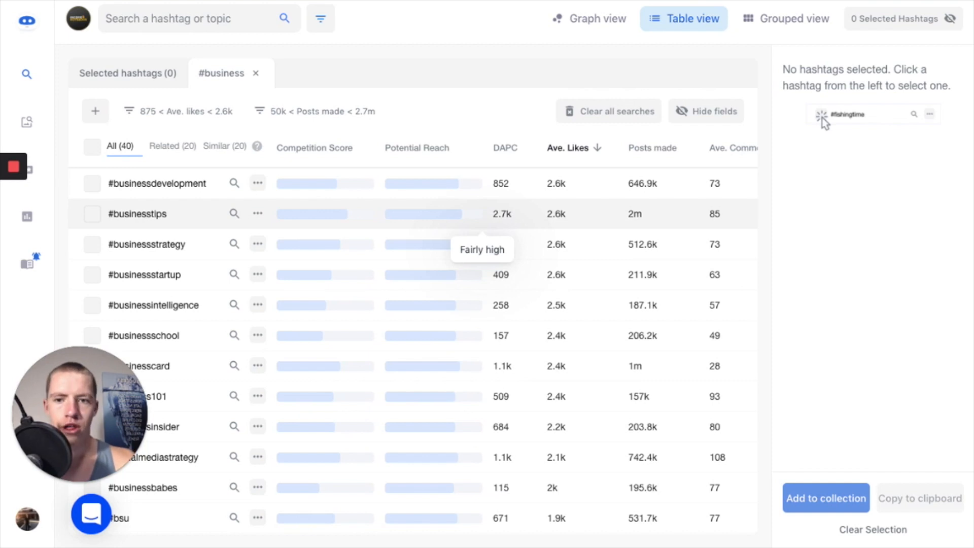
{"action": "mouse_move", "coordinate": [203, 208]}
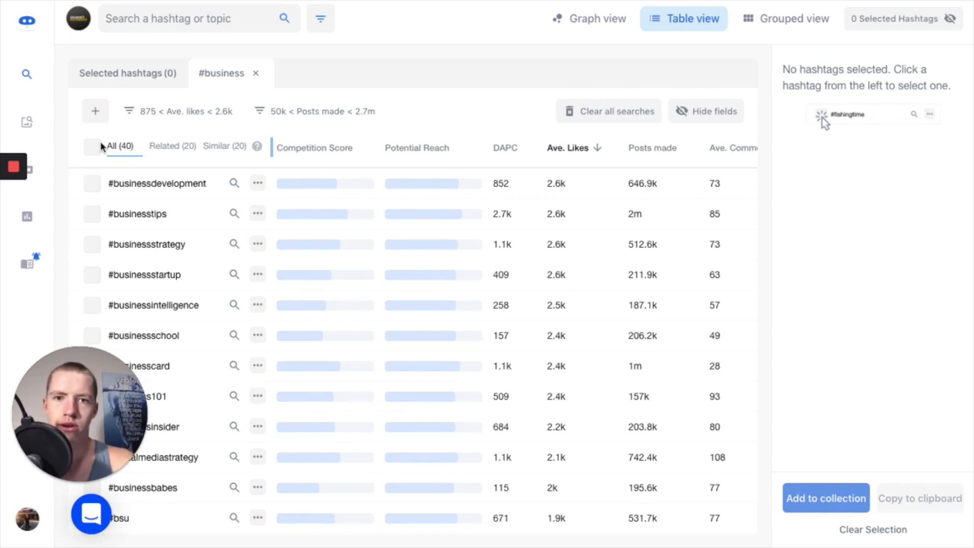
{"action": "mouse_move", "coordinate": [98, 165]}
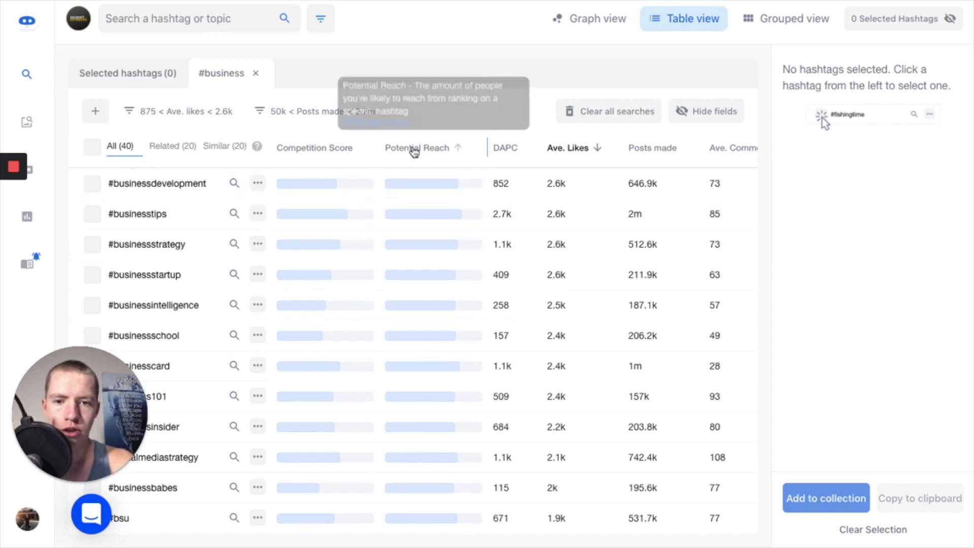
Rank #business results by potential reach and select 24 hashtags including #businesscard, #ecommercebusiness, #businesscoaching and #businesssuccess
{"action": "left_click", "coordinate": [418, 148]}
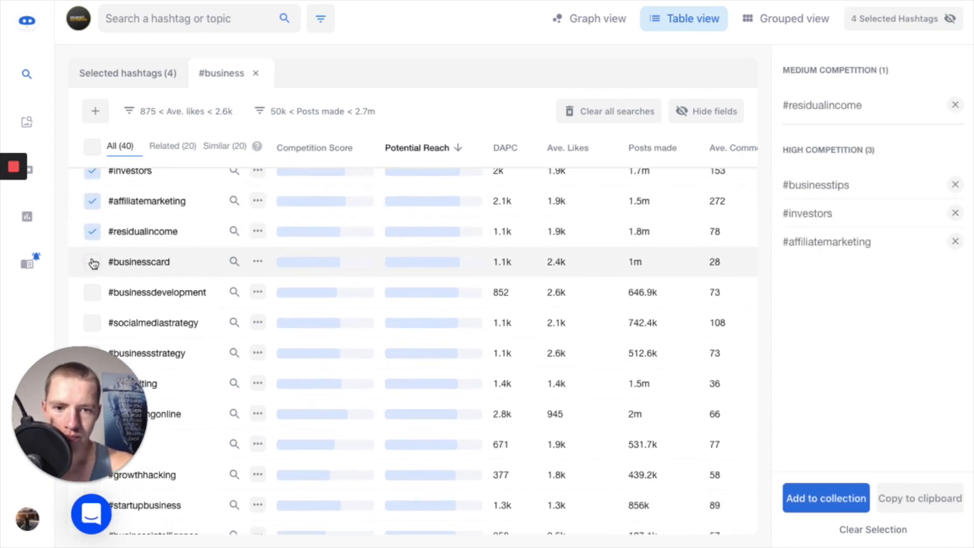
{"action": "left_click", "coordinate": [92, 262]}
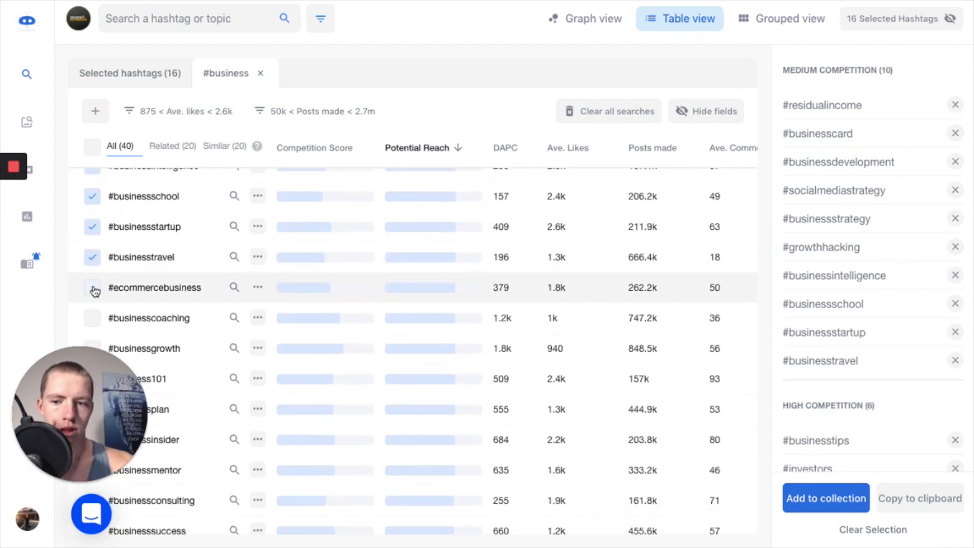
{"action": "left_click", "coordinate": [93, 287]}
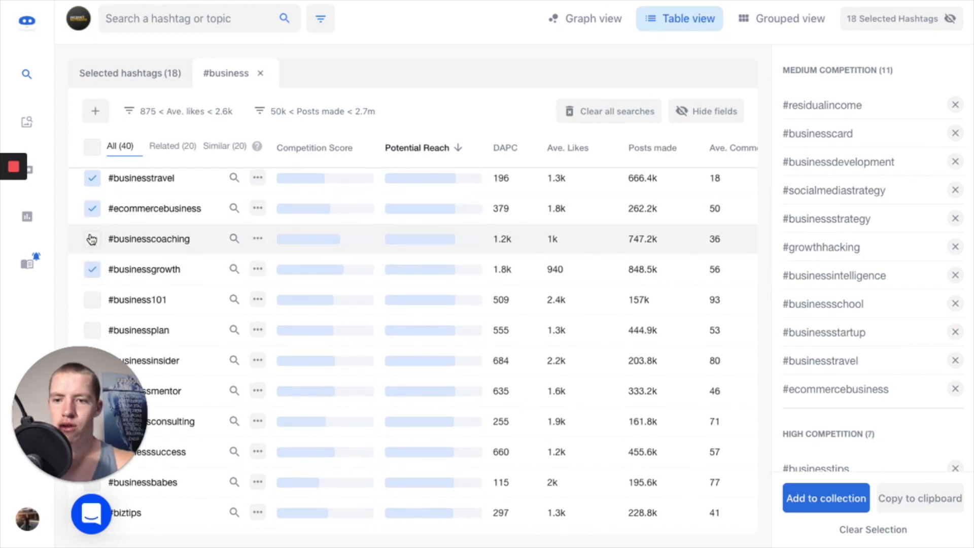
{"action": "left_click", "coordinate": [92, 239]}
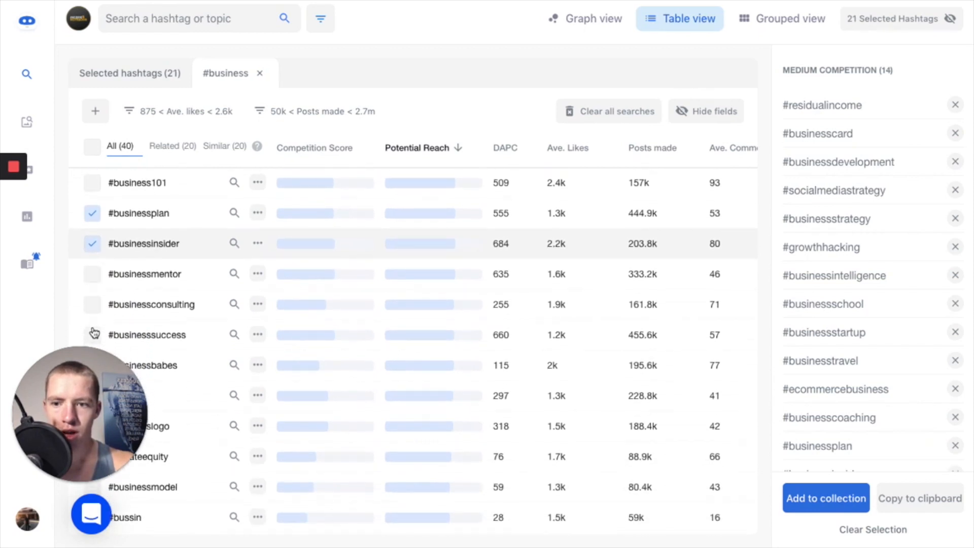
{"action": "left_click", "coordinate": [92, 300]}
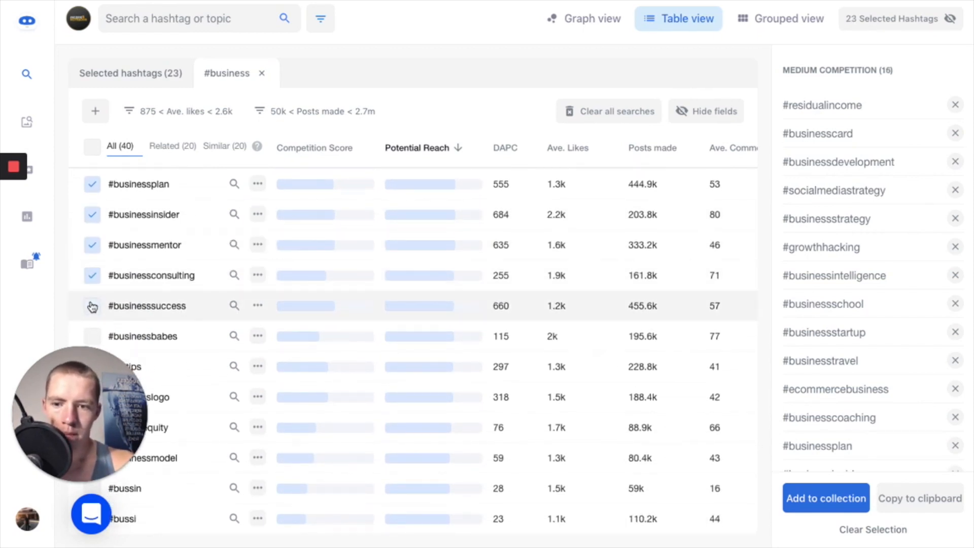
{"action": "left_click", "coordinate": [93, 305]}
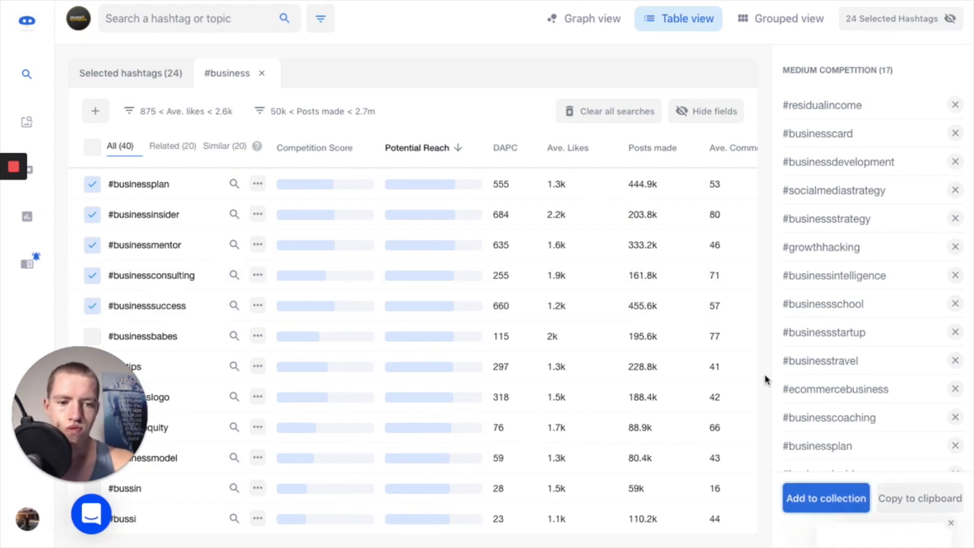
{"action": "left_click", "coordinate": [826, 497]}
{"action": "type", "text": "B"}
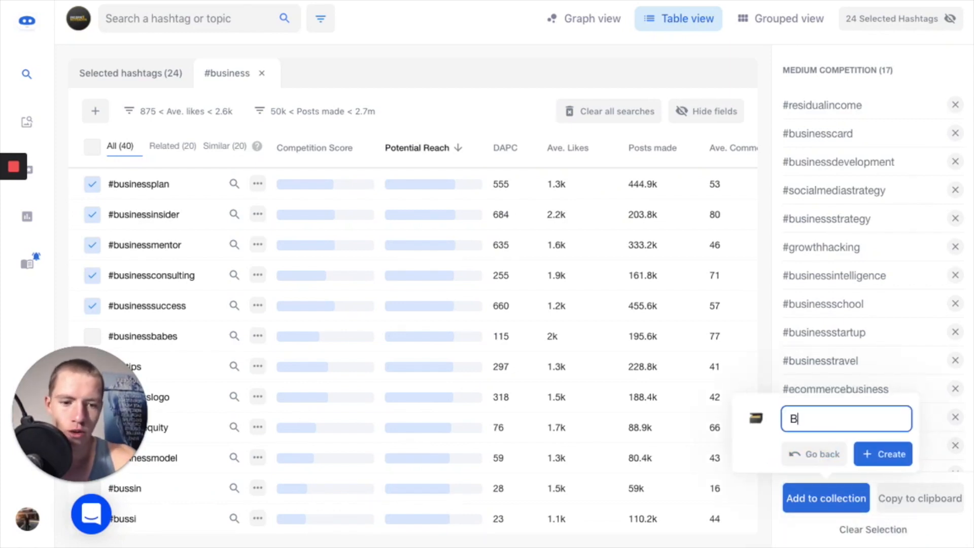
Create a new collection named 'Business 2.0' holding the 24 selected hashtags
{"action": "type", "text": "usiness 2.0"}
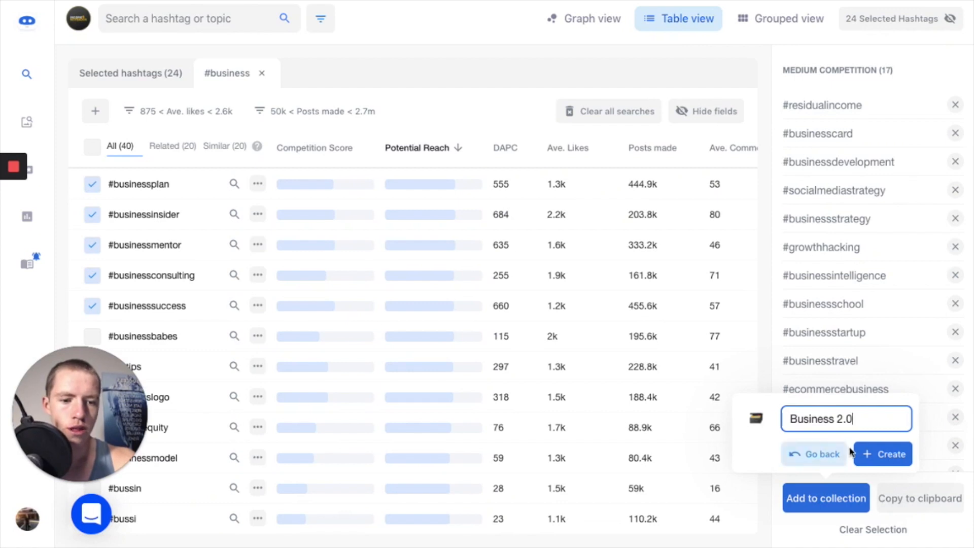
{"action": "left_click", "coordinate": [881, 453]}
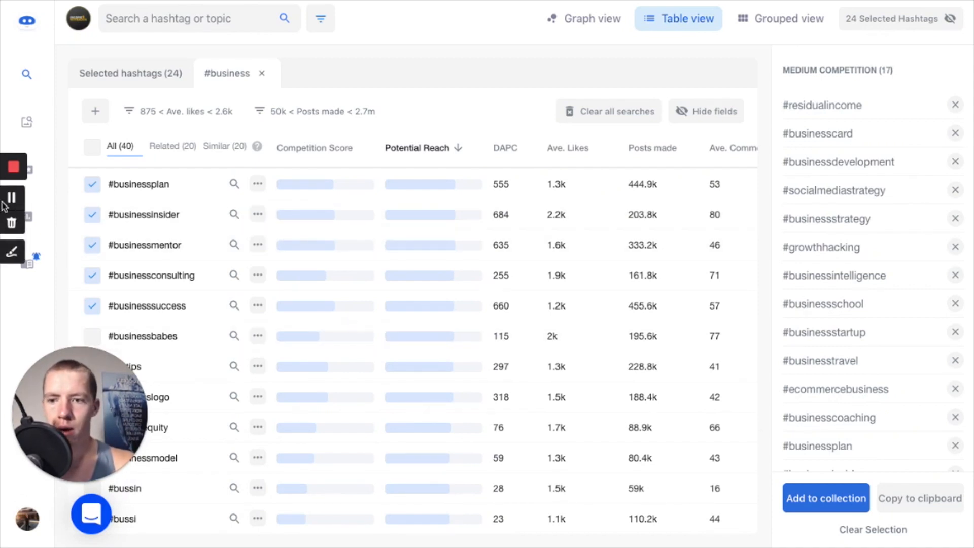
{"action": "mouse_move", "coordinate": [27, 174]}
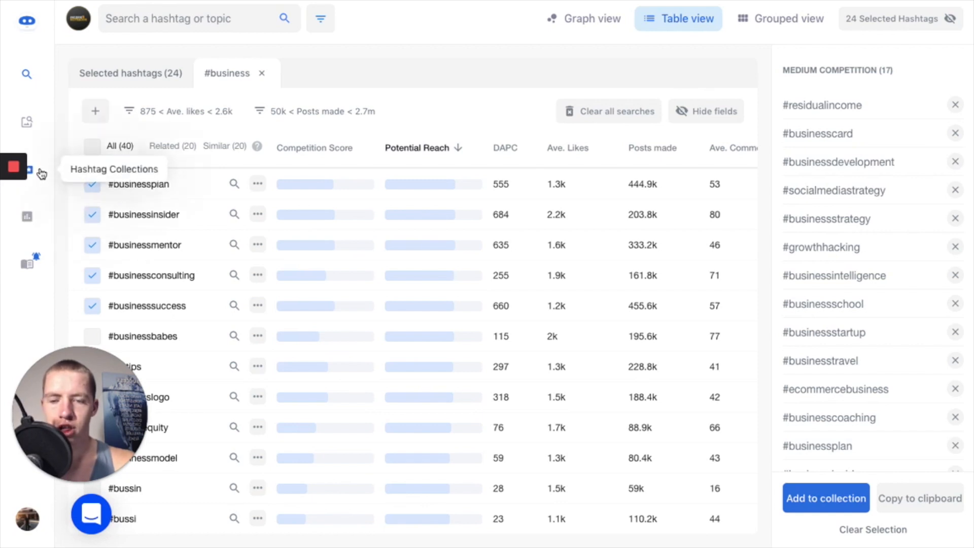
Show the Business 2.0 collection in Hashtag Collections and copy its 24 hashtags
{"action": "left_click", "coordinate": [26, 169]}
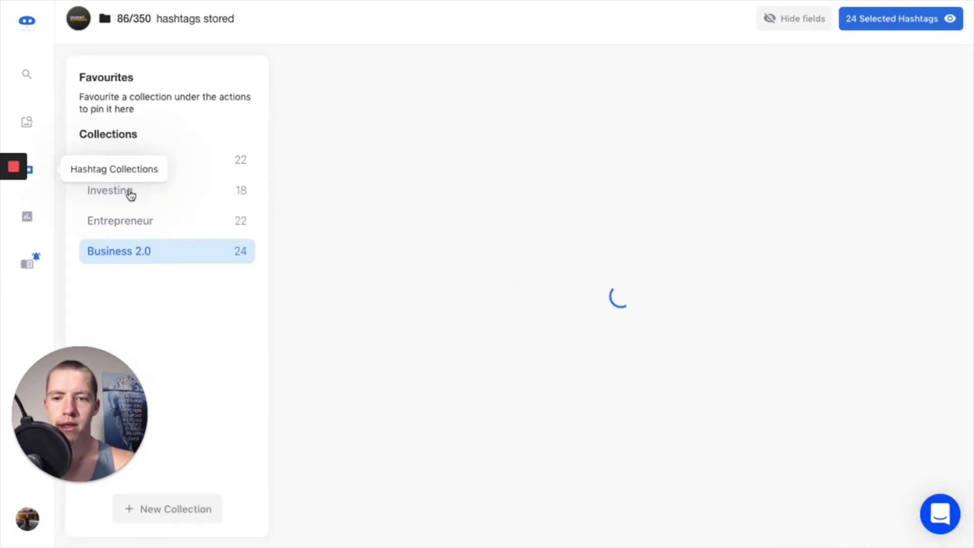
{"action": "left_click", "coordinate": [118, 251]}
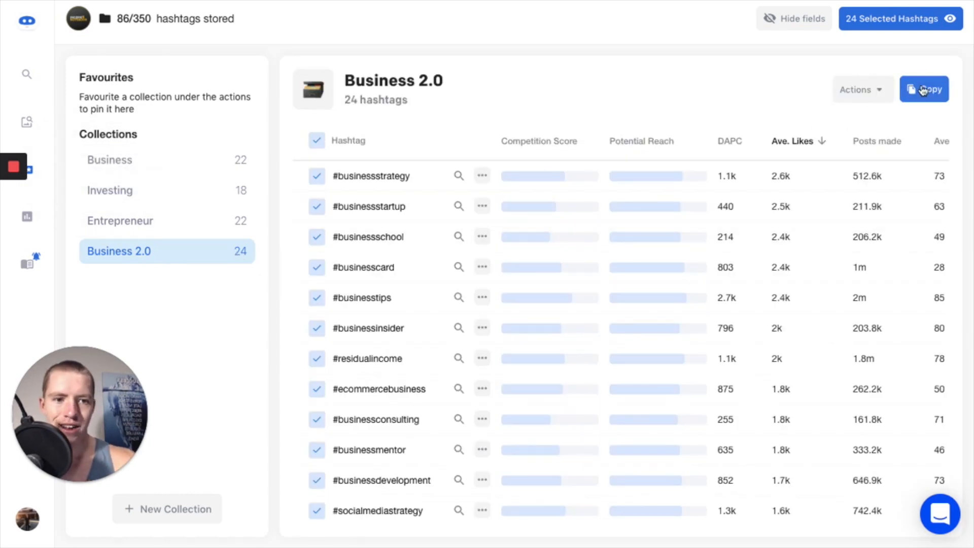
{"action": "left_click", "coordinate": [925, 89]}
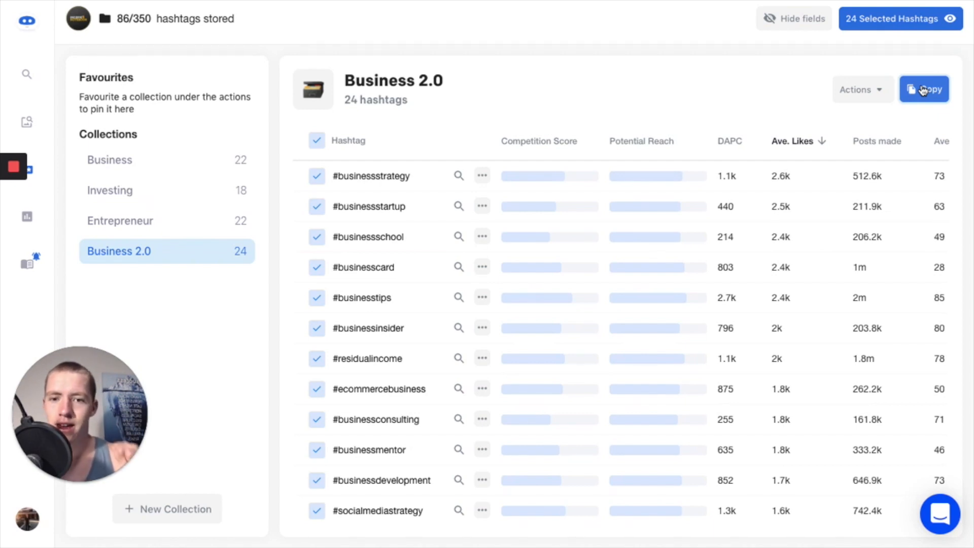
{"action": "mouse_move", "coordinate": [26, 74]}
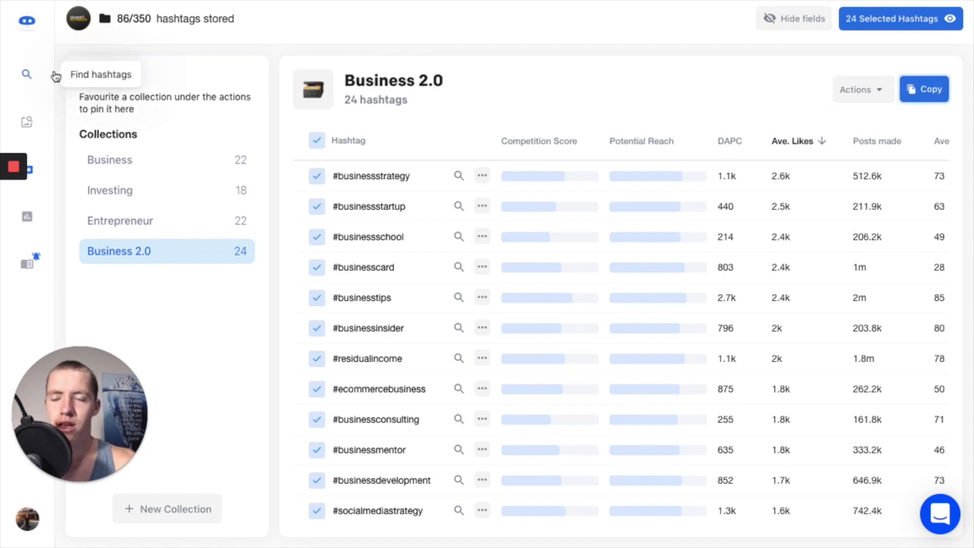